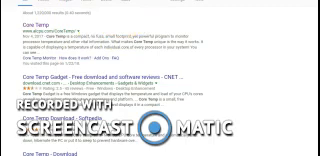
# Scroll the Google results for Core Temp to locate the official alcpu.com site
pyautogui.scroll(-3)
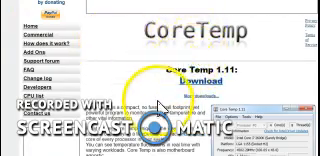
# Scroll down the alcpu.com Core Temp page to reach the Core Temp 1.11 Download link
pyautogui.scroll(-3)
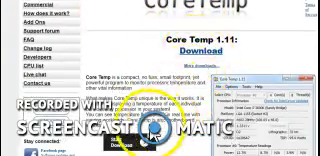
pyautogui.scroll(-3)
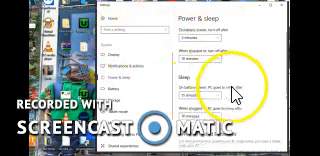
# Scroll the Power & sleep settings to reveal the screen and sleep timeouts
pyautogui.scroll(-3)
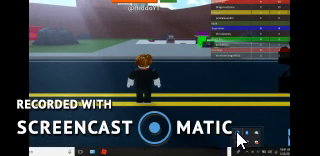
pyautogui.rightClick(265, 120)
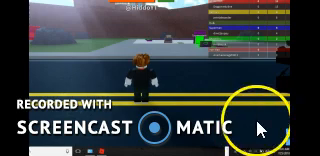
pyautogui.moveTo(155, 72)
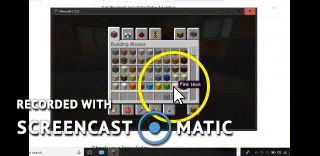
# Close the creative Building Blocks inventory and return to the dark room with the crafting table
pyautogui.press('Escape')
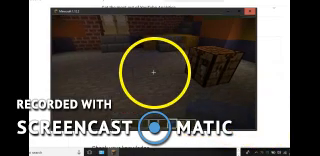